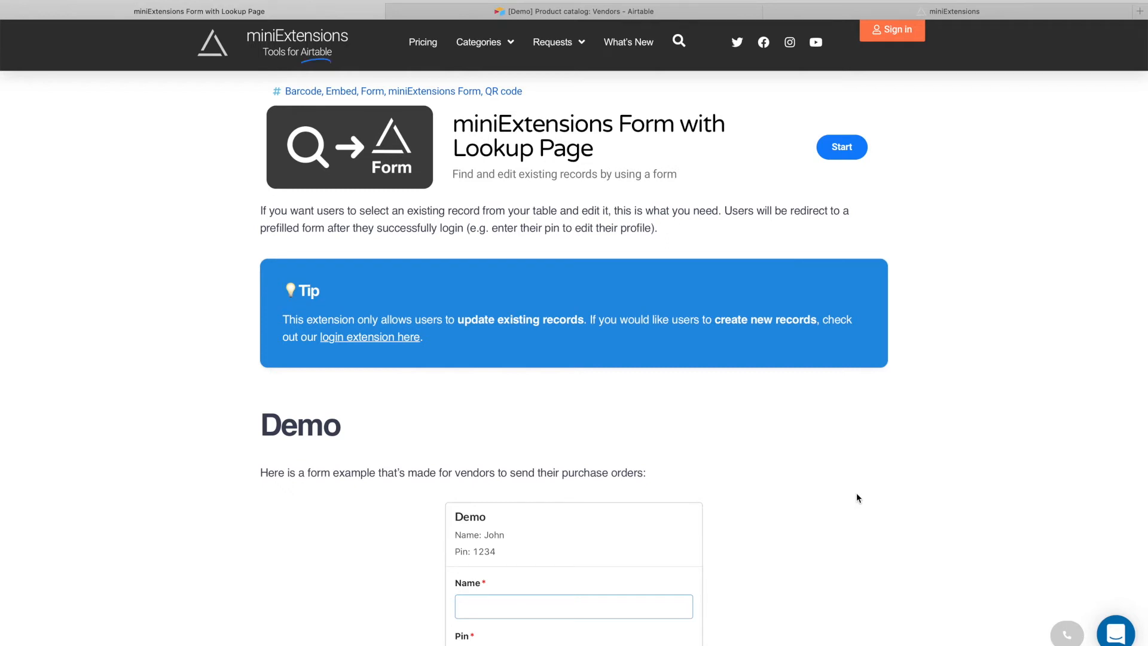
Scroll the Form with Lookup Page product page down to the demo form
scroll(down, 3)
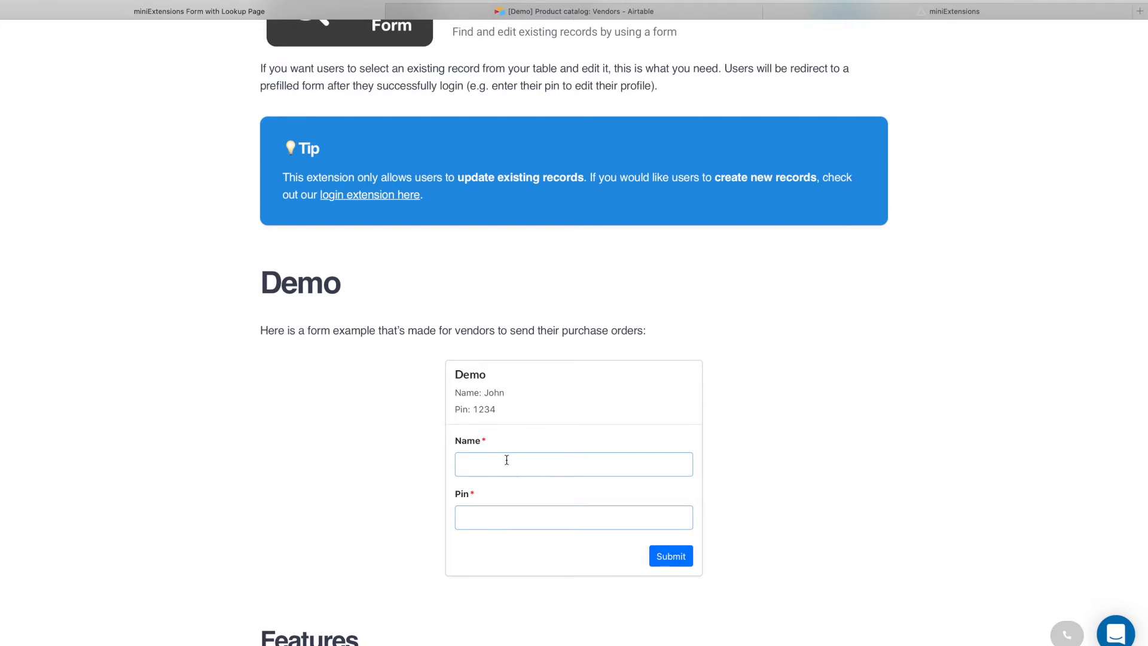
mouse_move(680, 498)
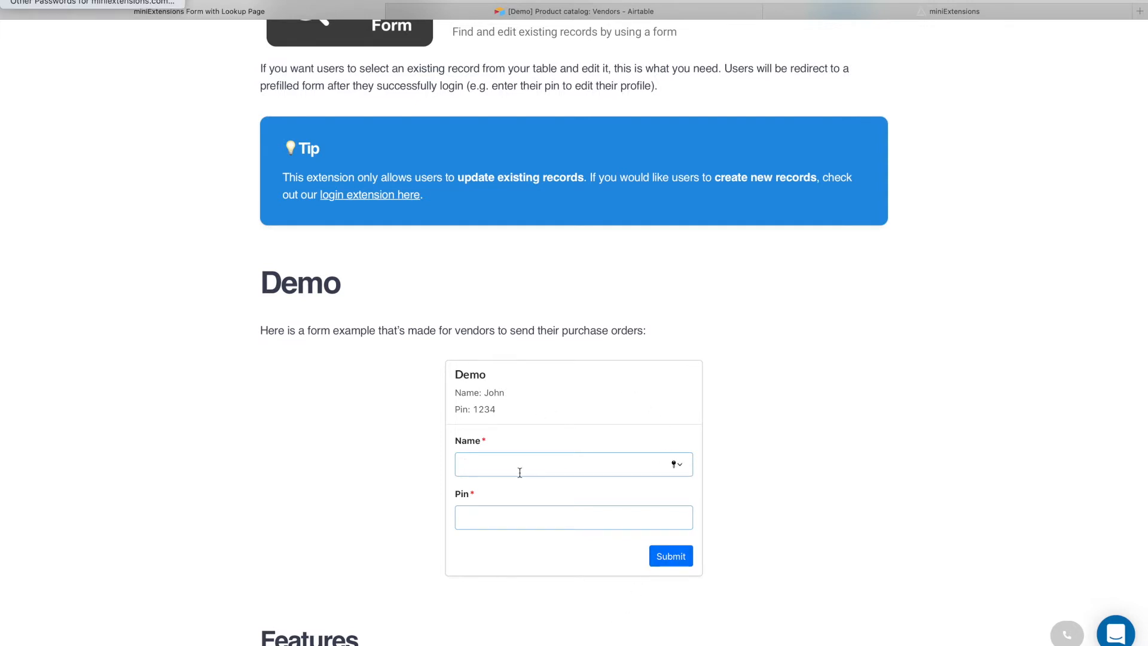
Log into the demo form as John with pin 1234
click(573, 517)
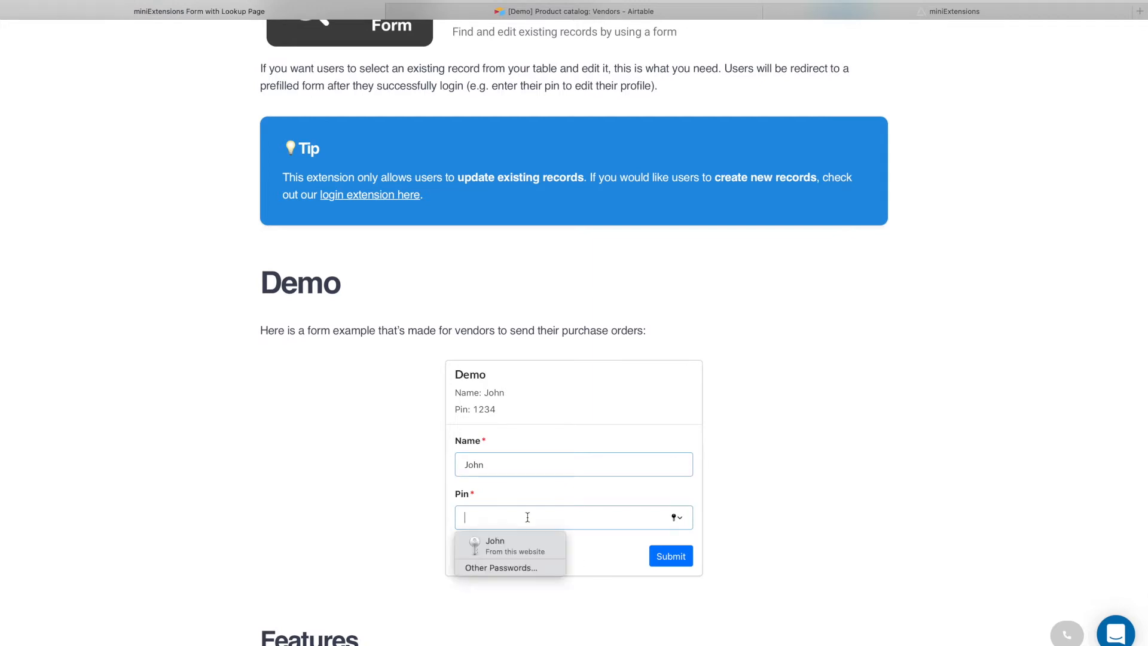
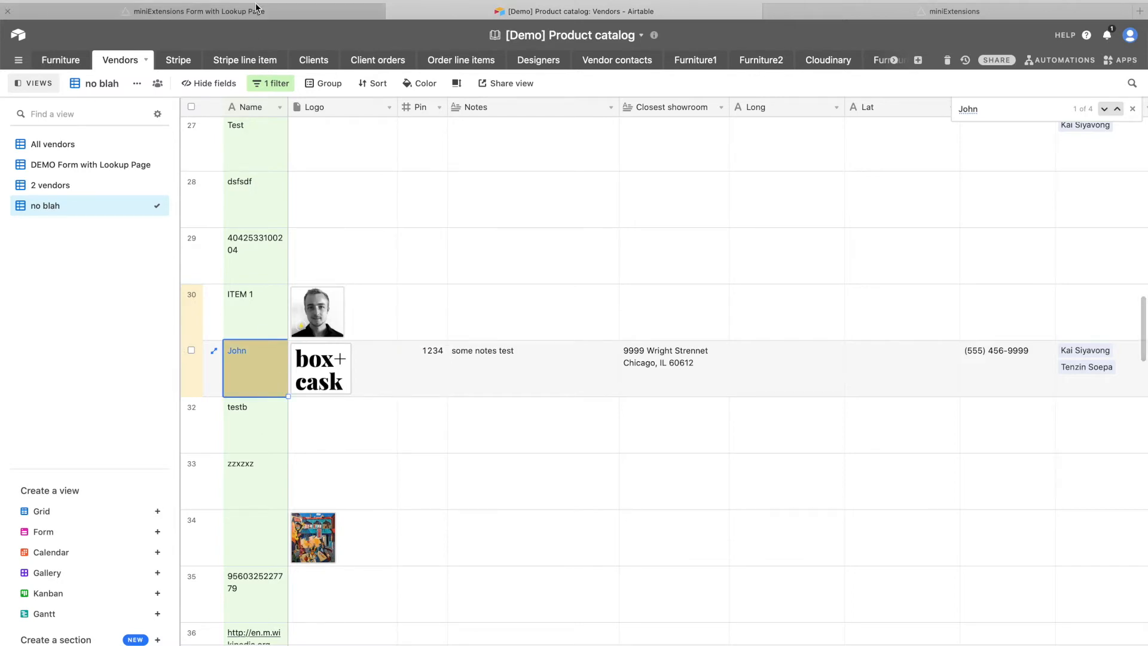
click(200, 11)
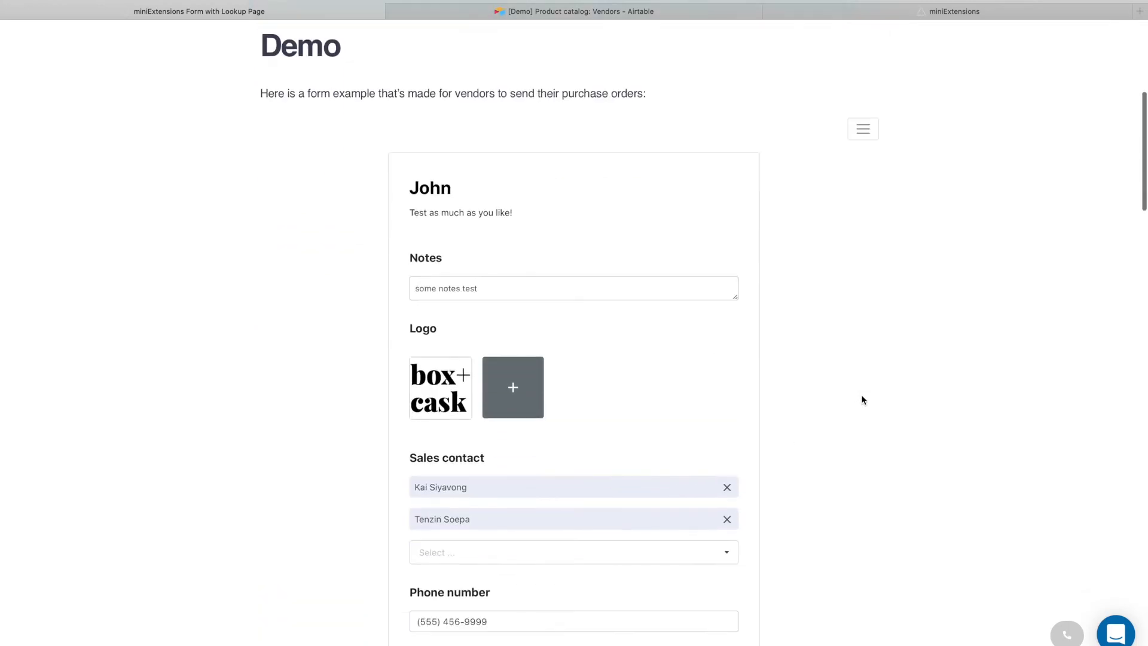
scroll(down, 3)
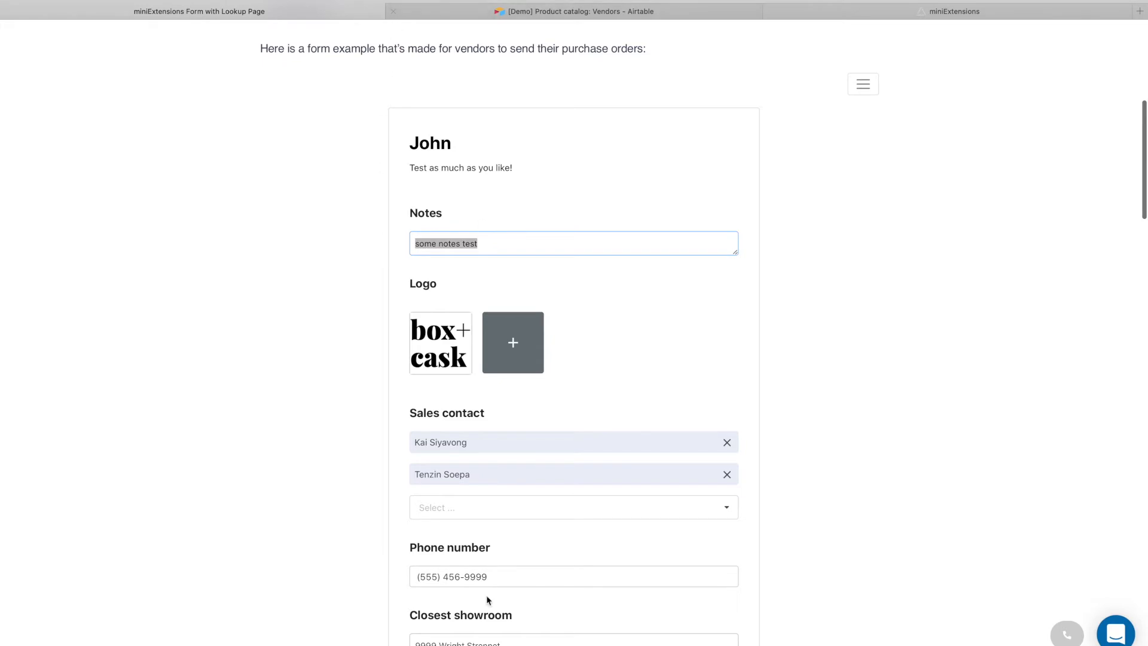
click(572, 11)
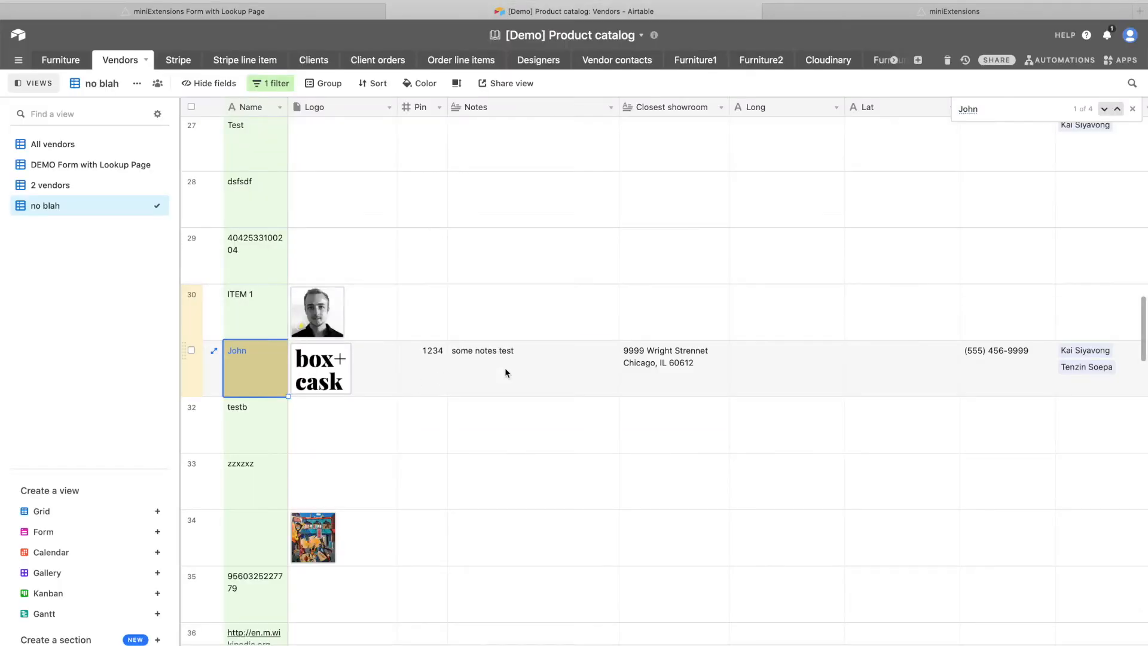
Review John's prefilled demo form and confirm his notes read 'some notes' in Airtable Vendors
click(200, 11)
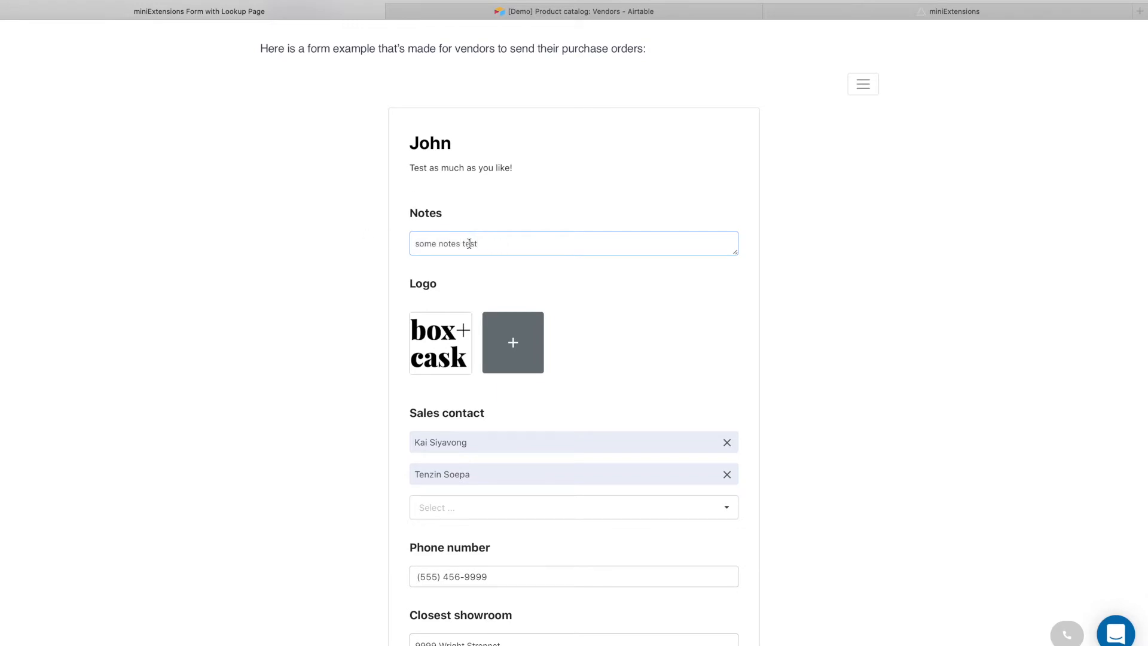
scroll(down, 3)
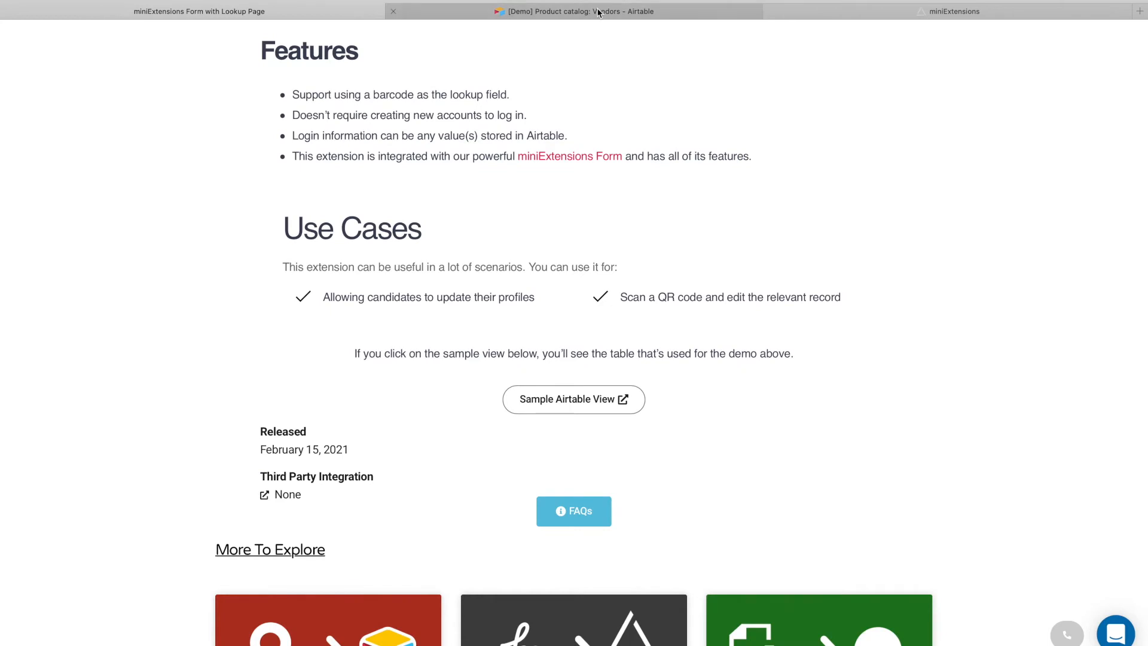
click(575, 11)
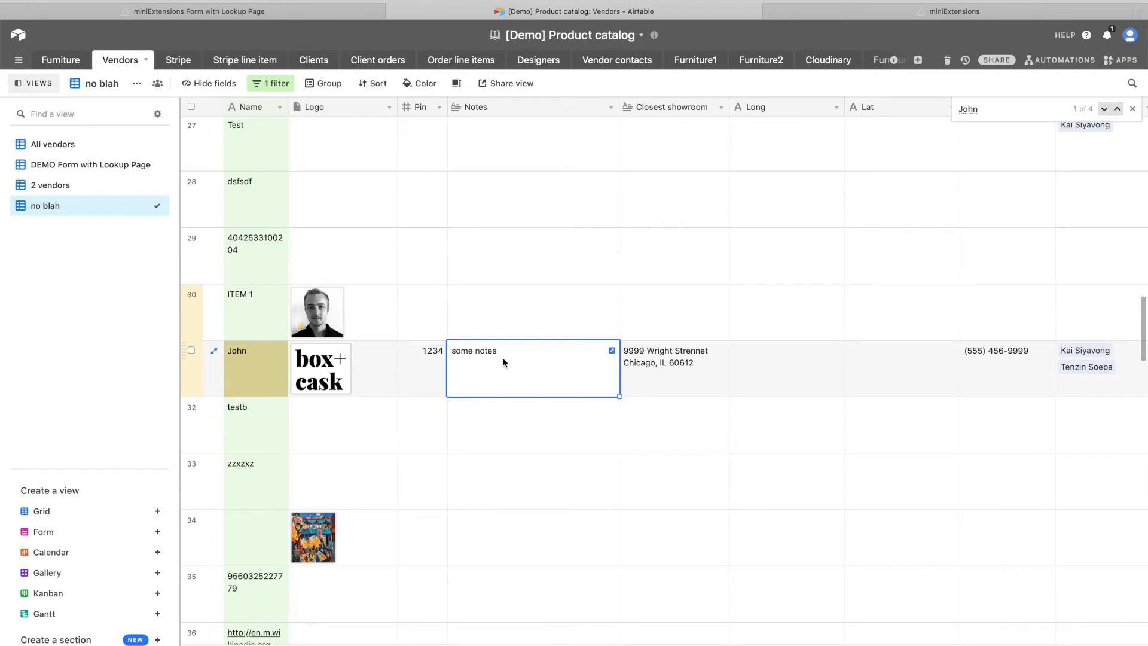
mouse_move(905, 25)
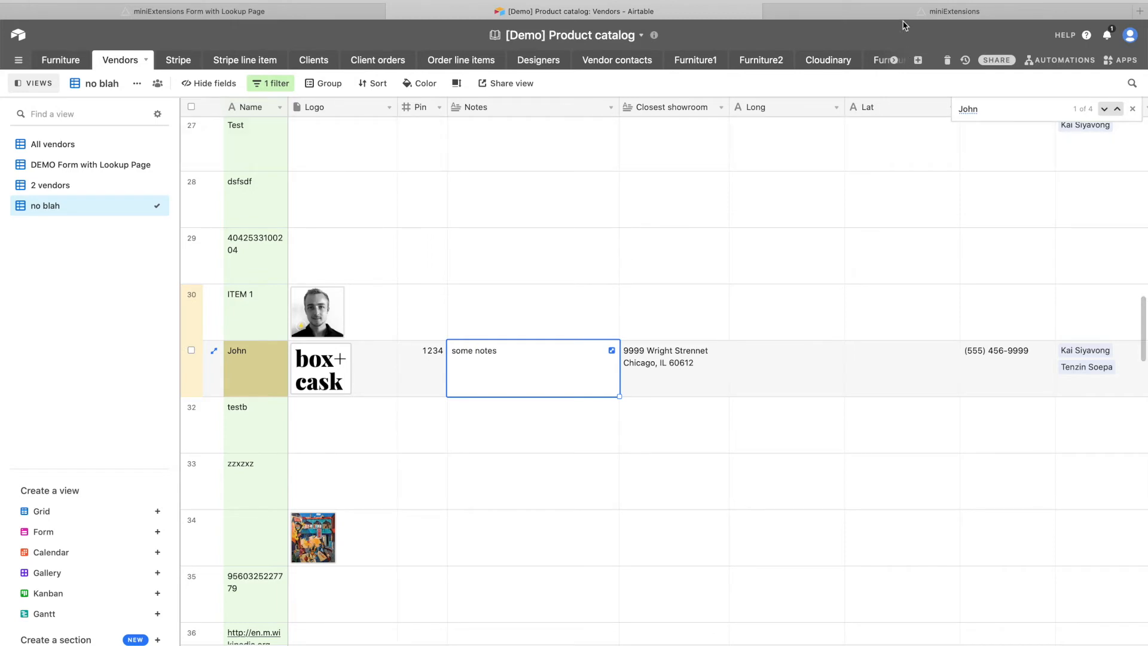
In the Demo Form with Lookup builder, expand Step 2: Search Page
click(197, 11)
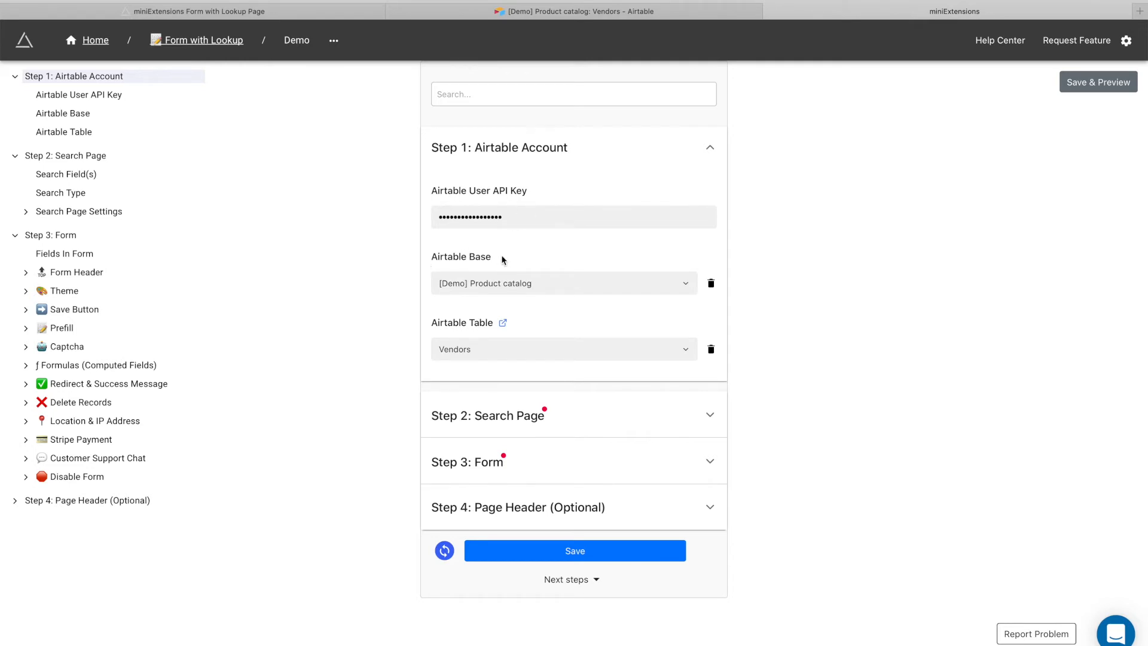
click(488, 415)
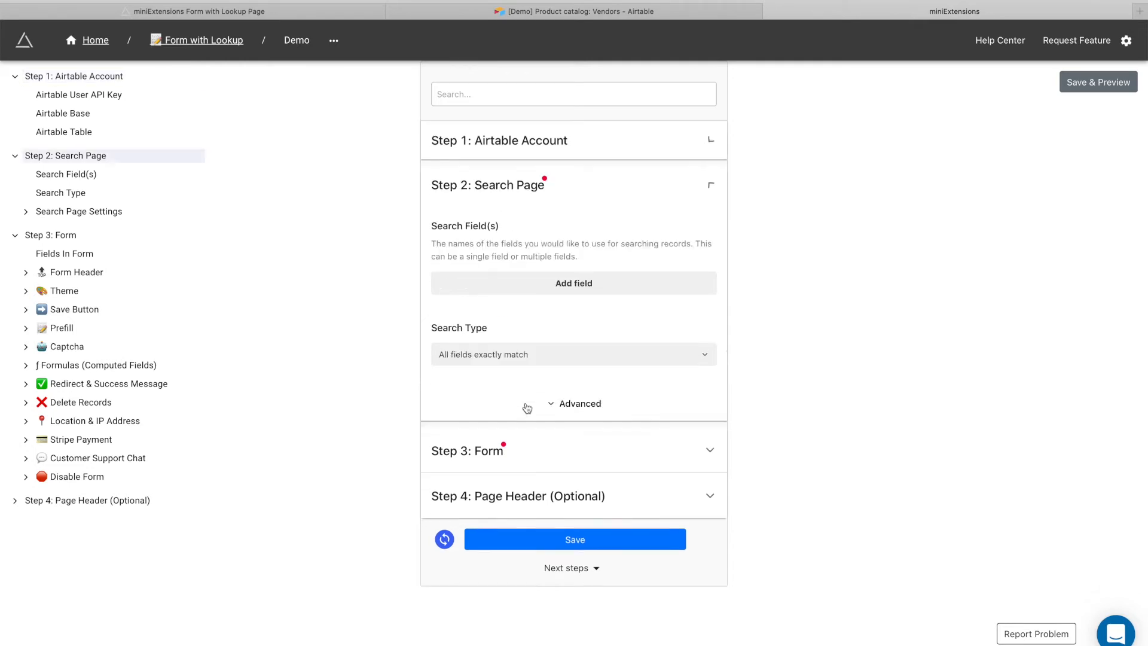
Make Name and Pin the search fields with 'All fields exactly match' as the search type
click(573, 283)
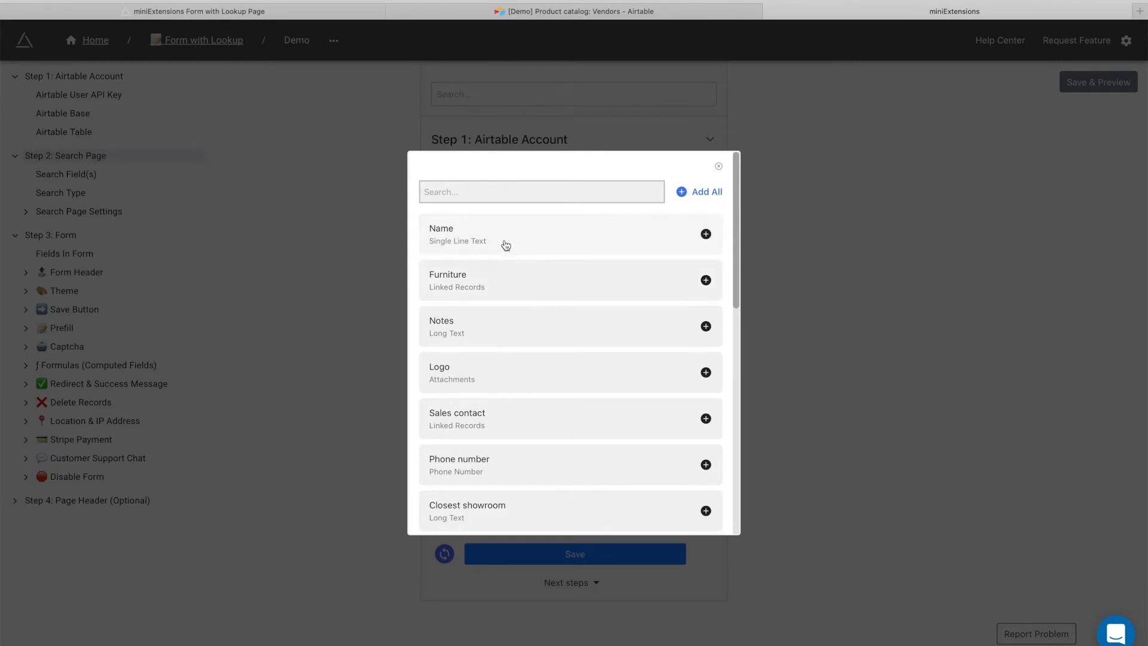
text(p)
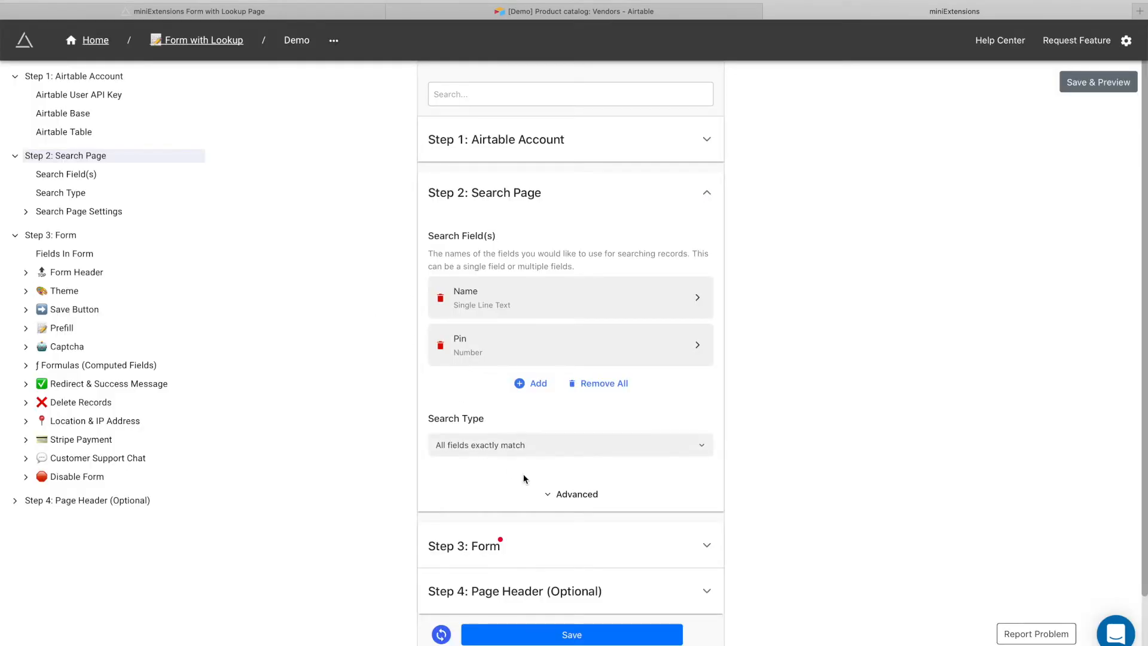
click(570, 445)
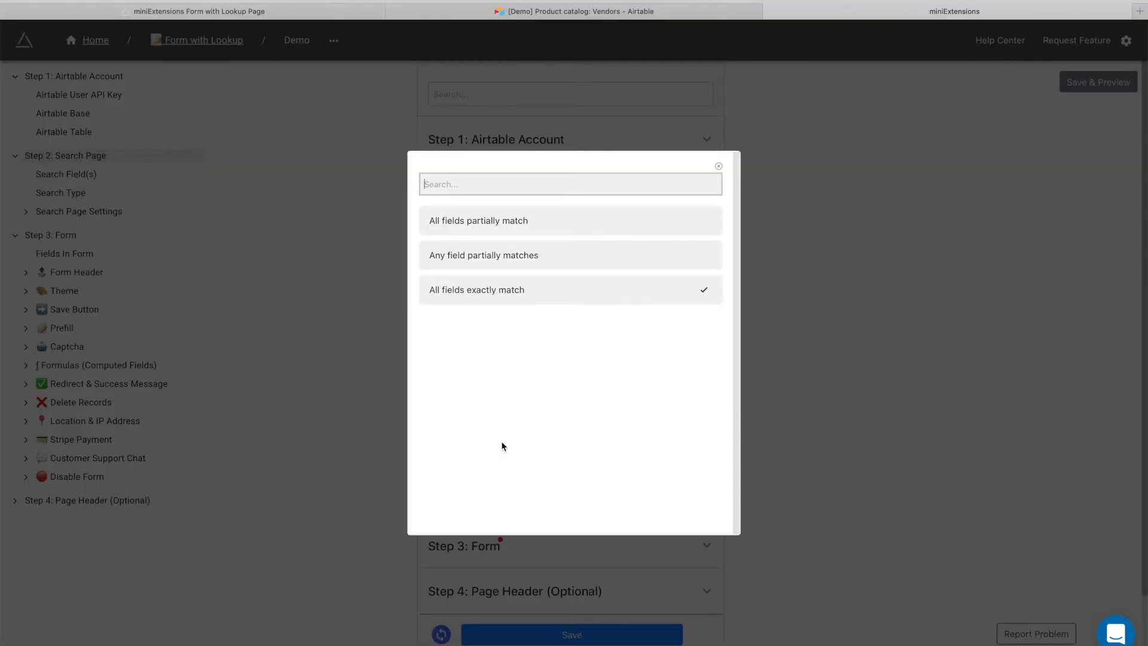
mouse_move(438, 310)
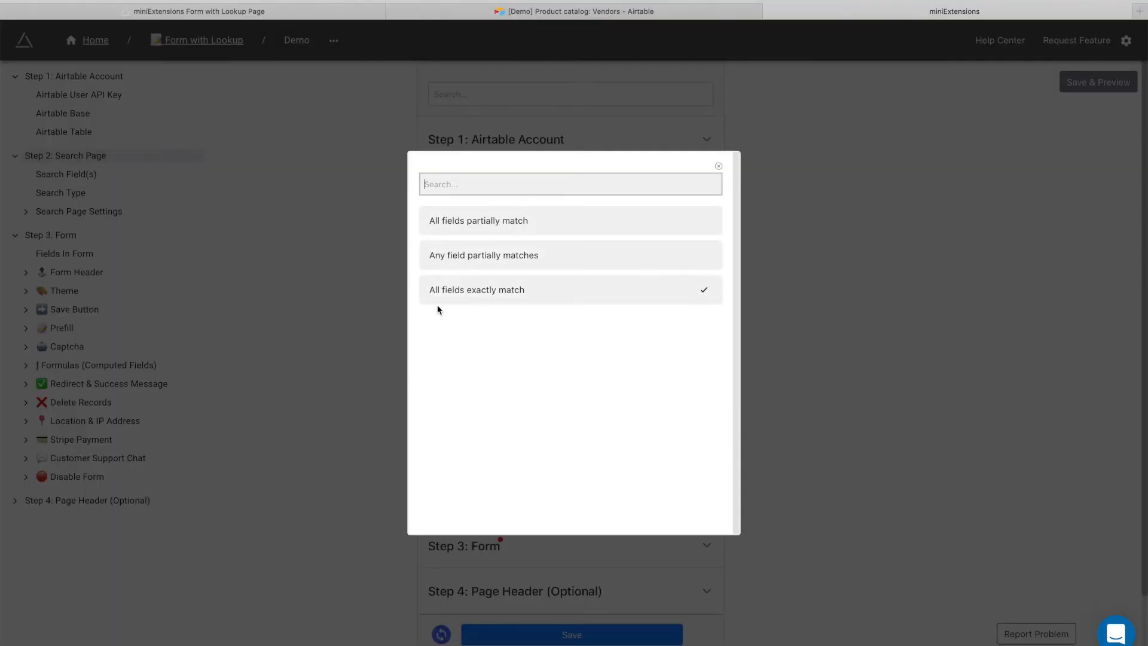
click(477, 289)
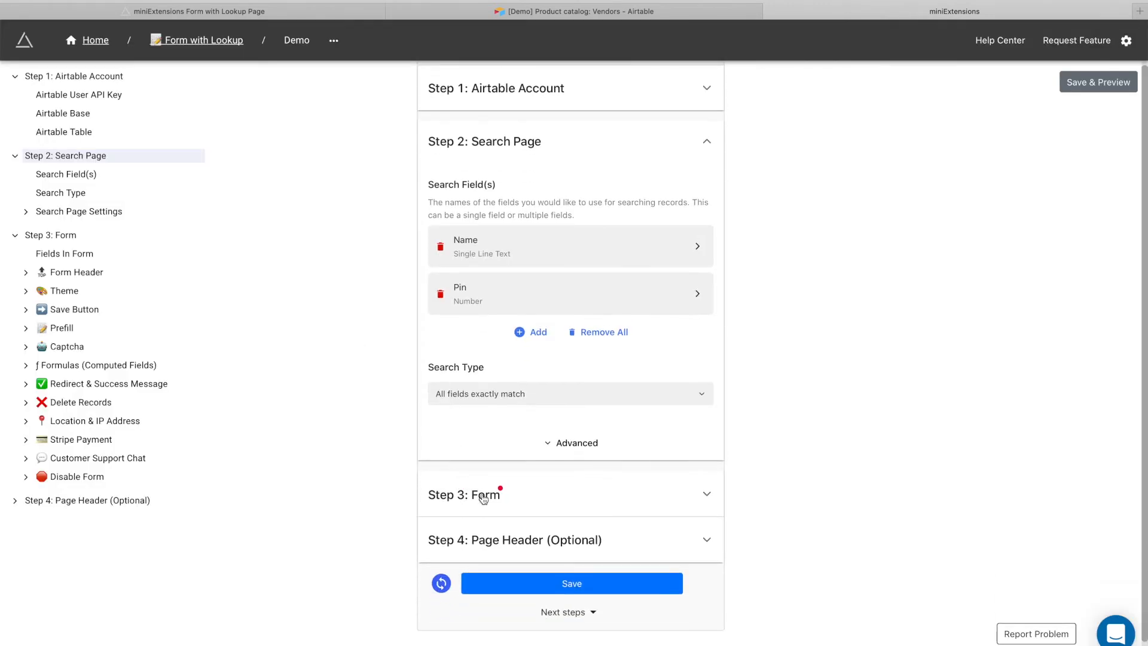
click(482, 493)
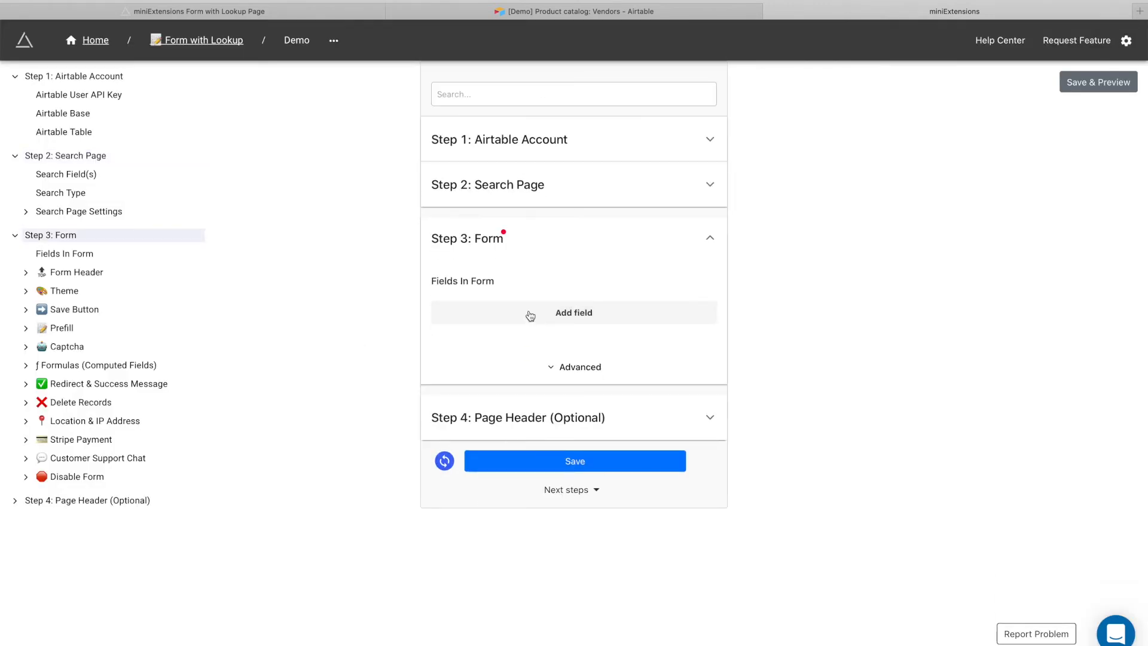
Add the Vendors fields to Step 3: Form and launch the live lookup page
click(573, 312)
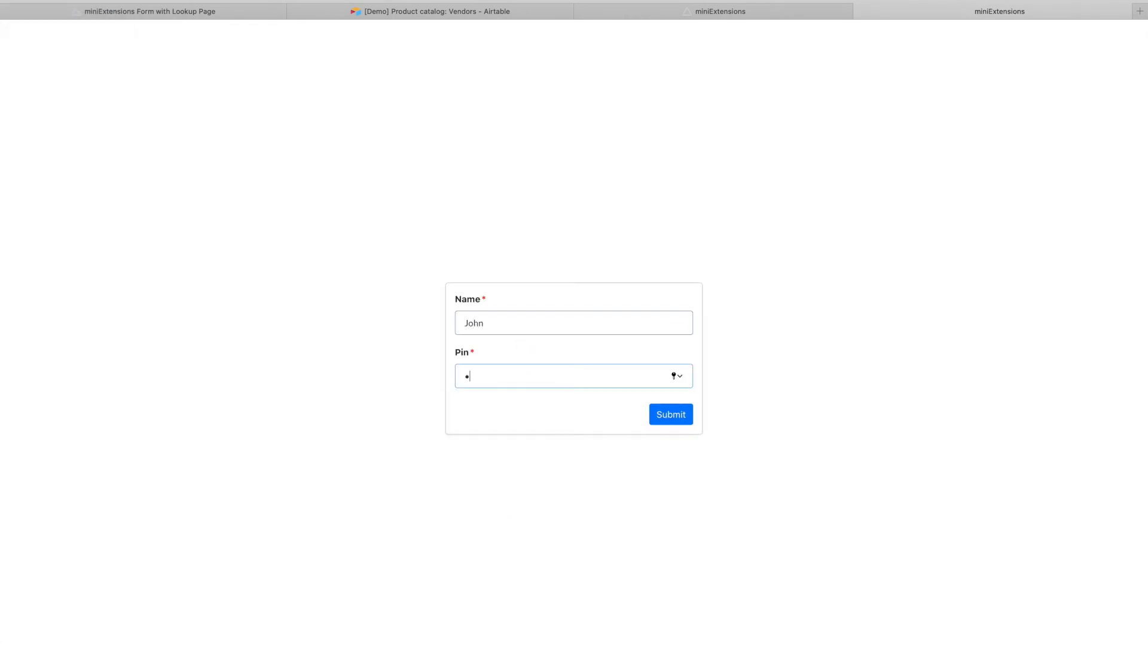
Save John's edited form so his Airtable notes read 'some notes test'
scroll(down, 3)
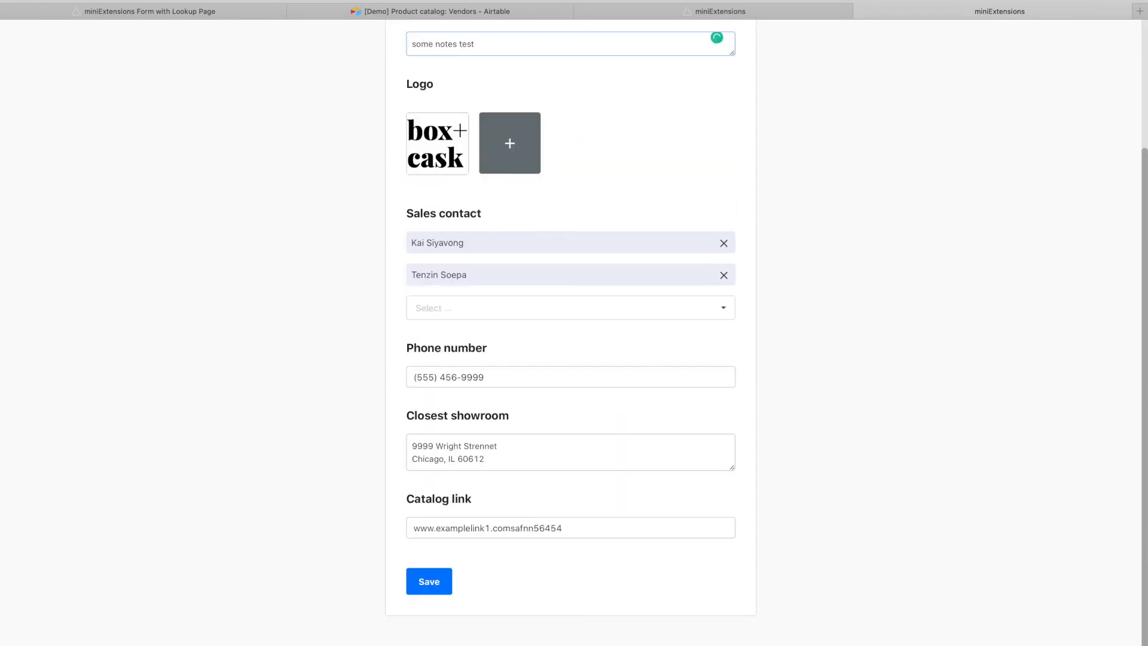
click(432, 11)
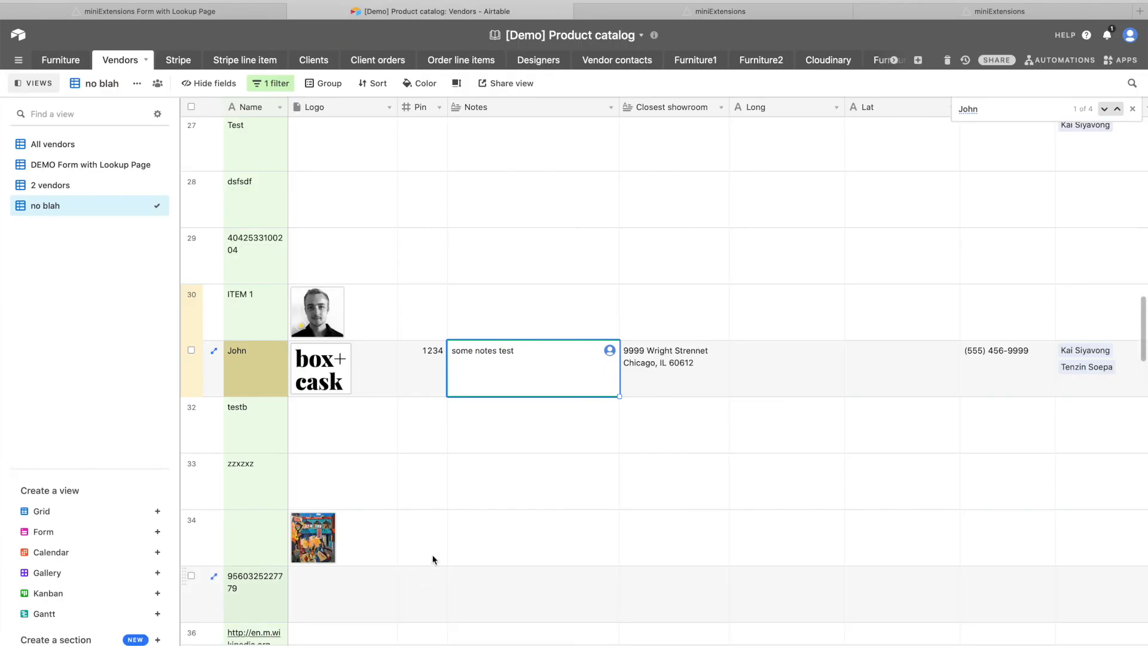